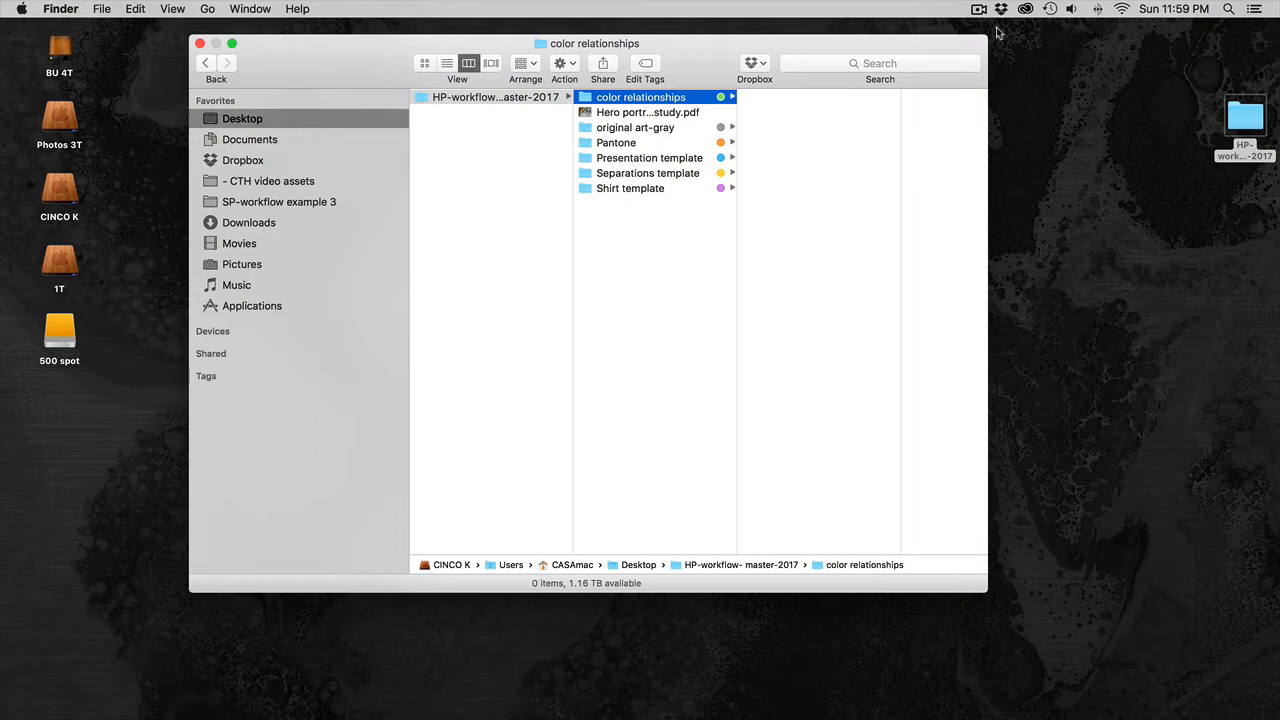
mouse_move(994, 32)
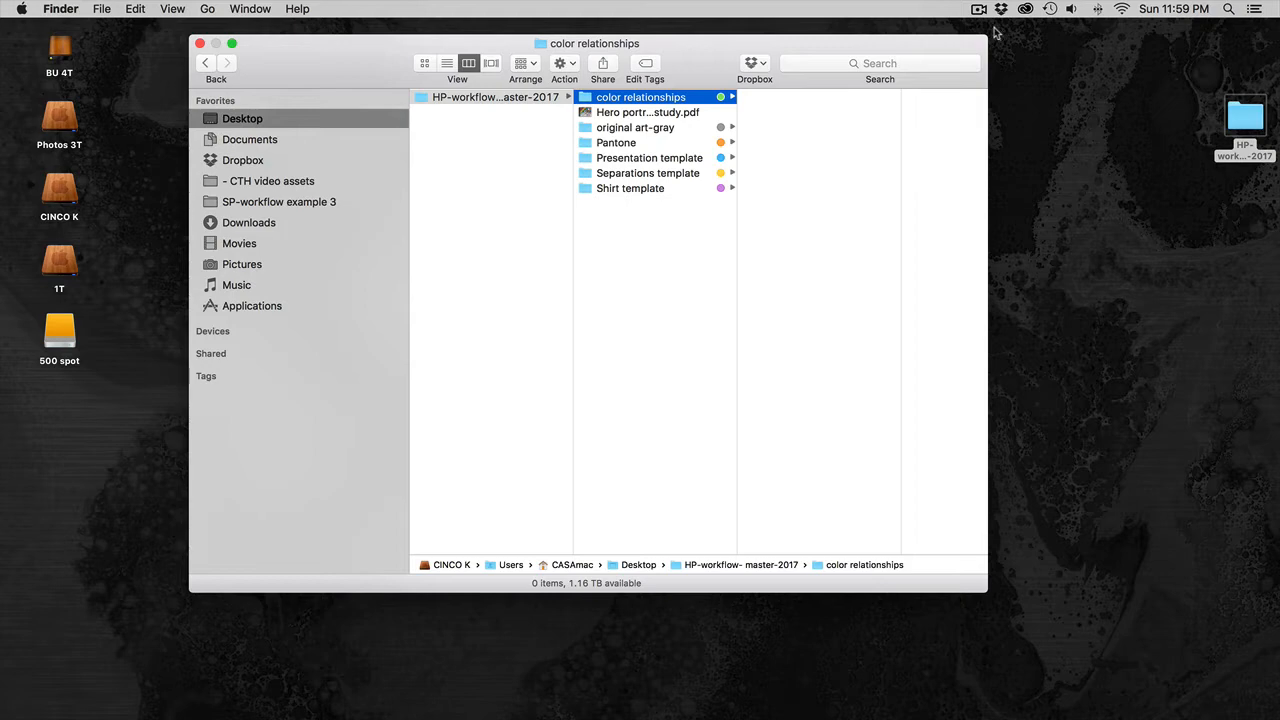
mouse_move(716, 196)
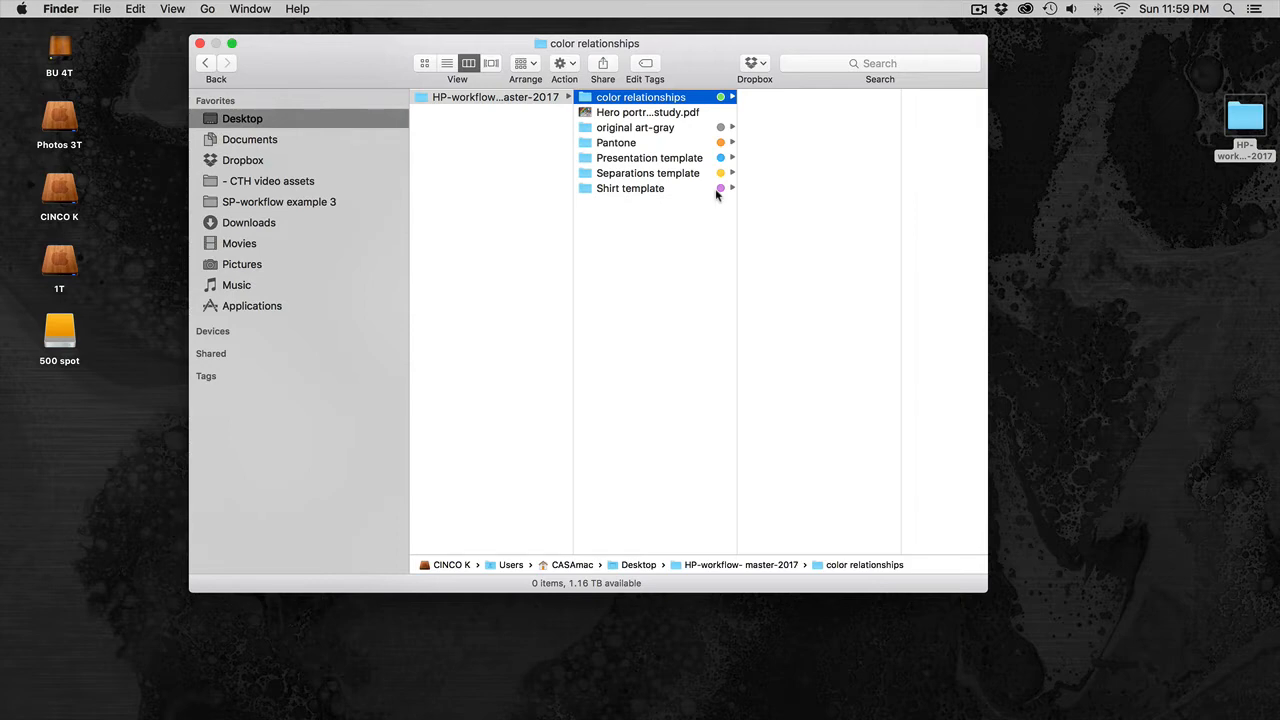
mouse_move(668, 190)
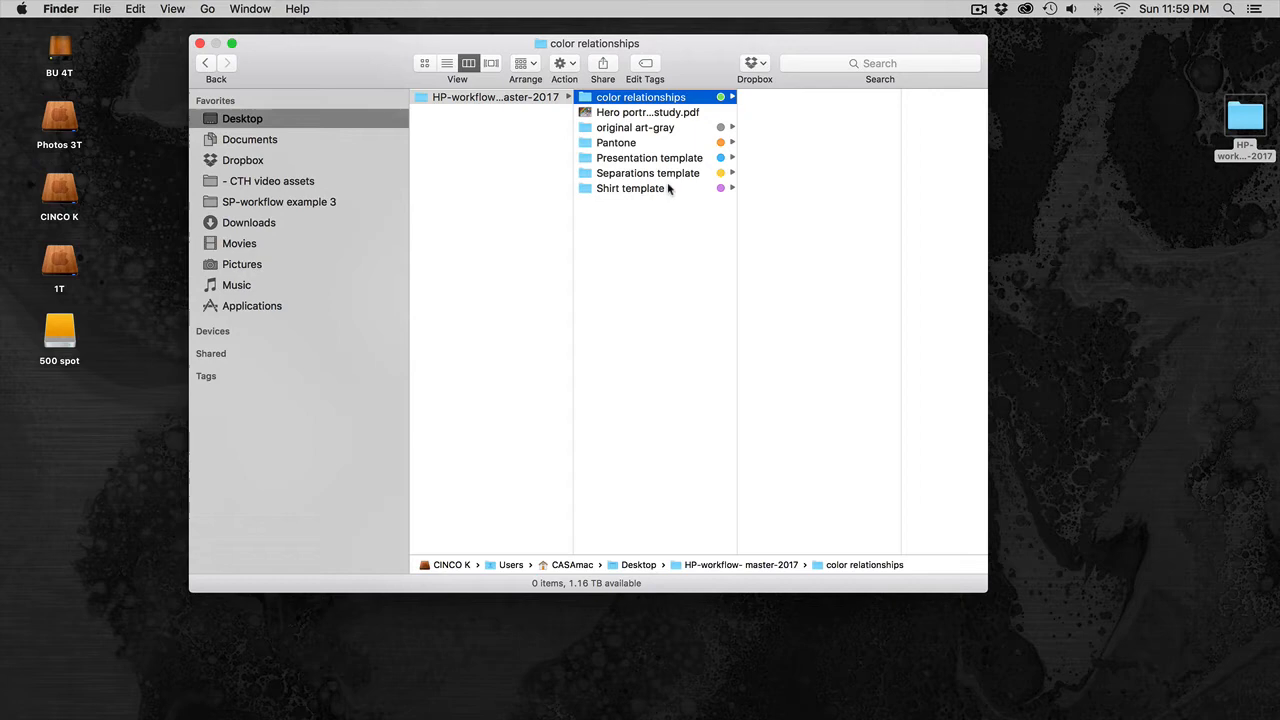
mouse_move(656, 136)
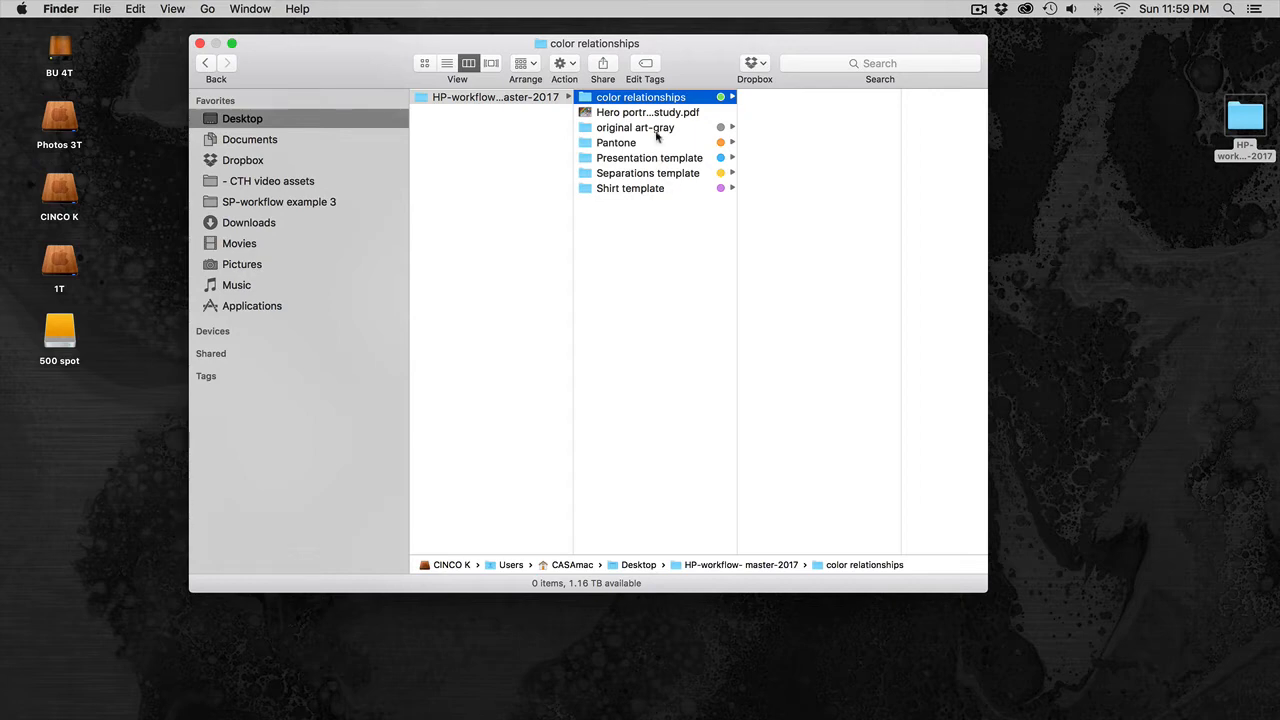
mouse_move(688, 188)
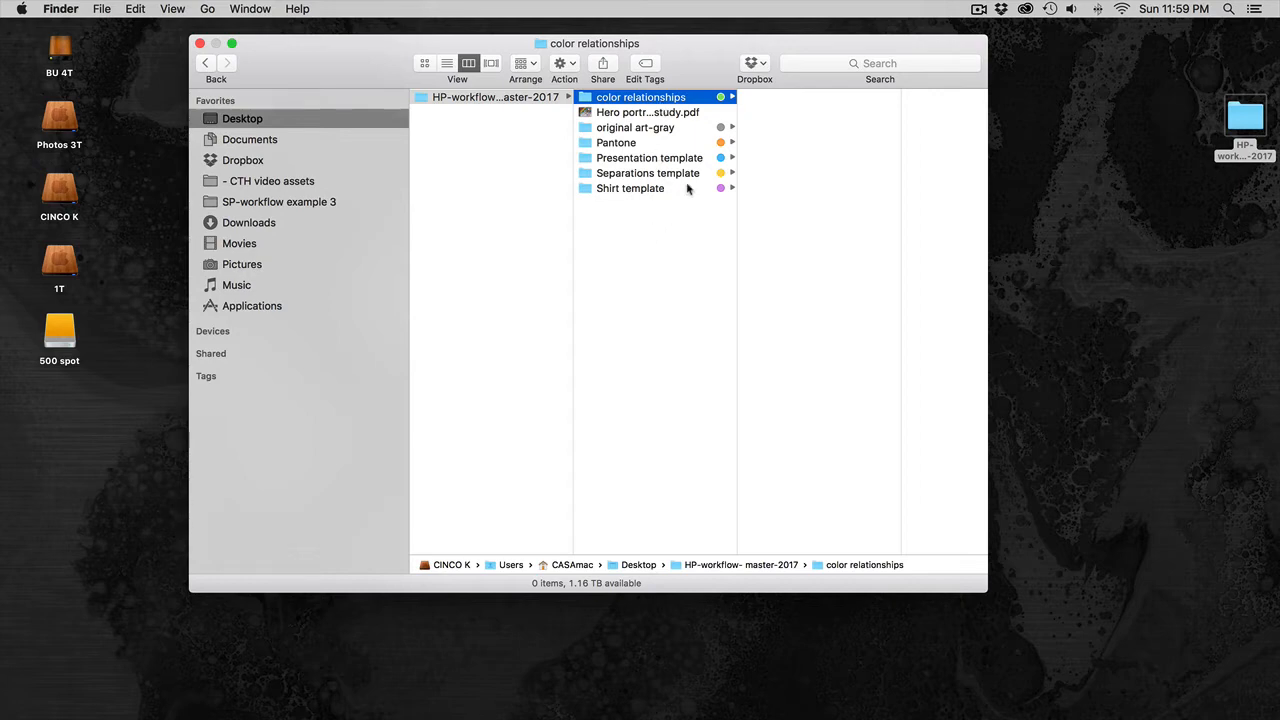
Show the original art-gray folder and preview Self portrait gray scale.ait
left_click(648, 112)
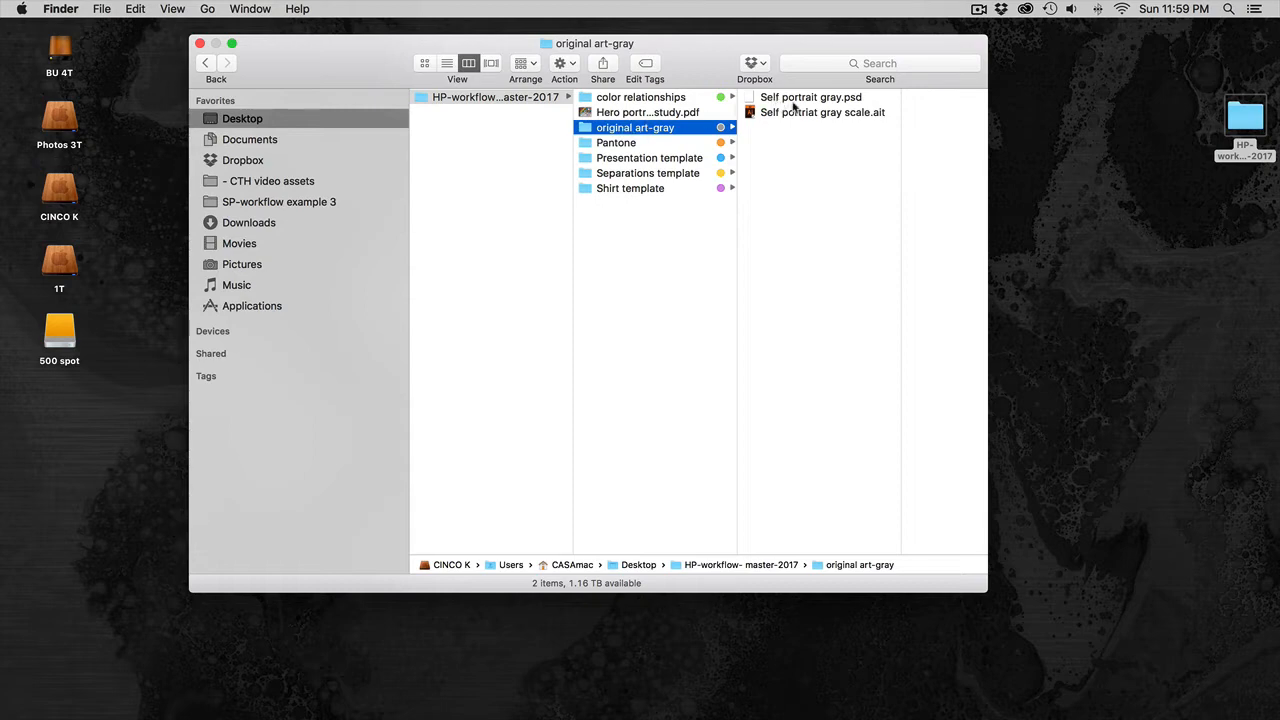
left_click(822, 112)
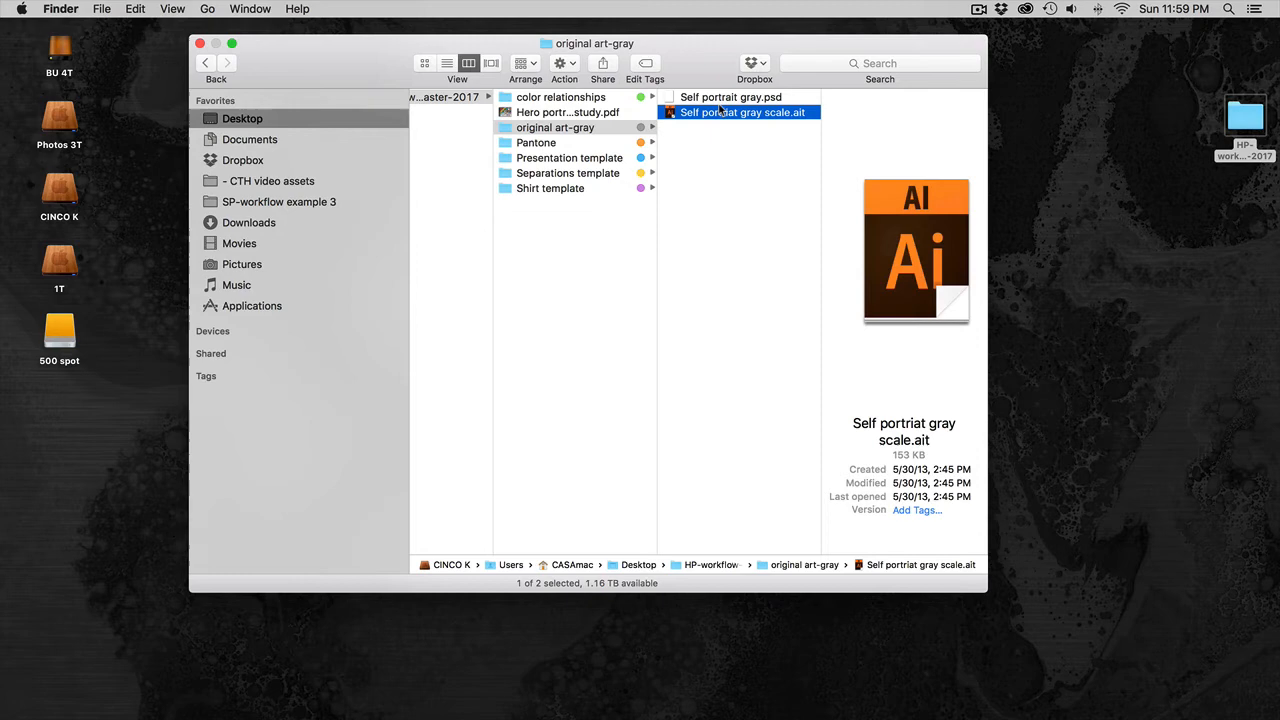
mouse_move(584, 152)
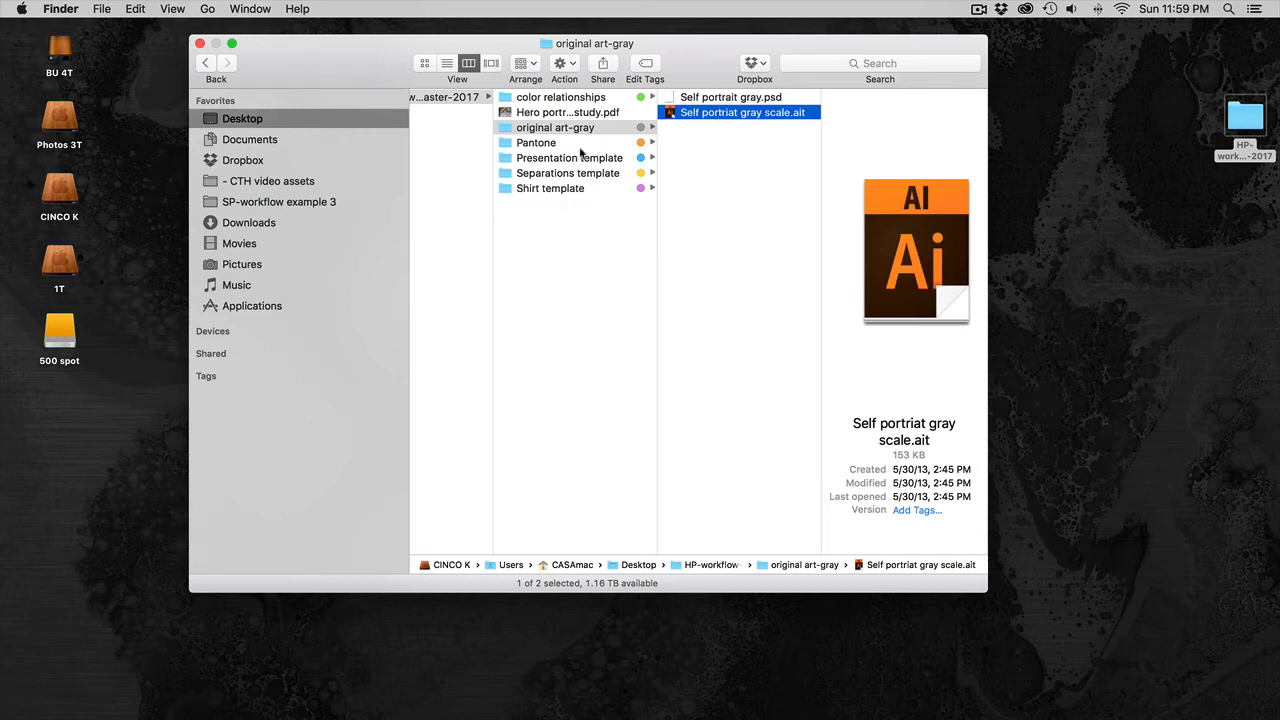
Show the Presentation template folder containing PresentationTemplate.indt
left_click(536, 142)
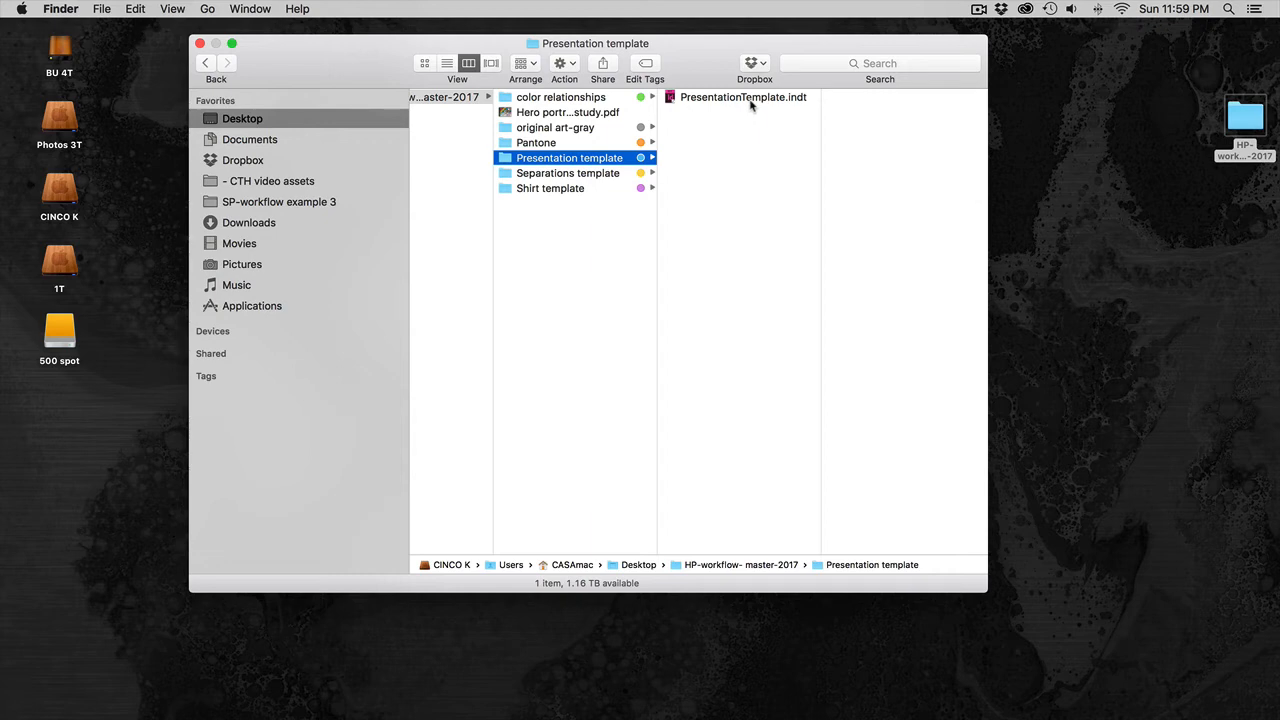
mouse_move(592, 184)
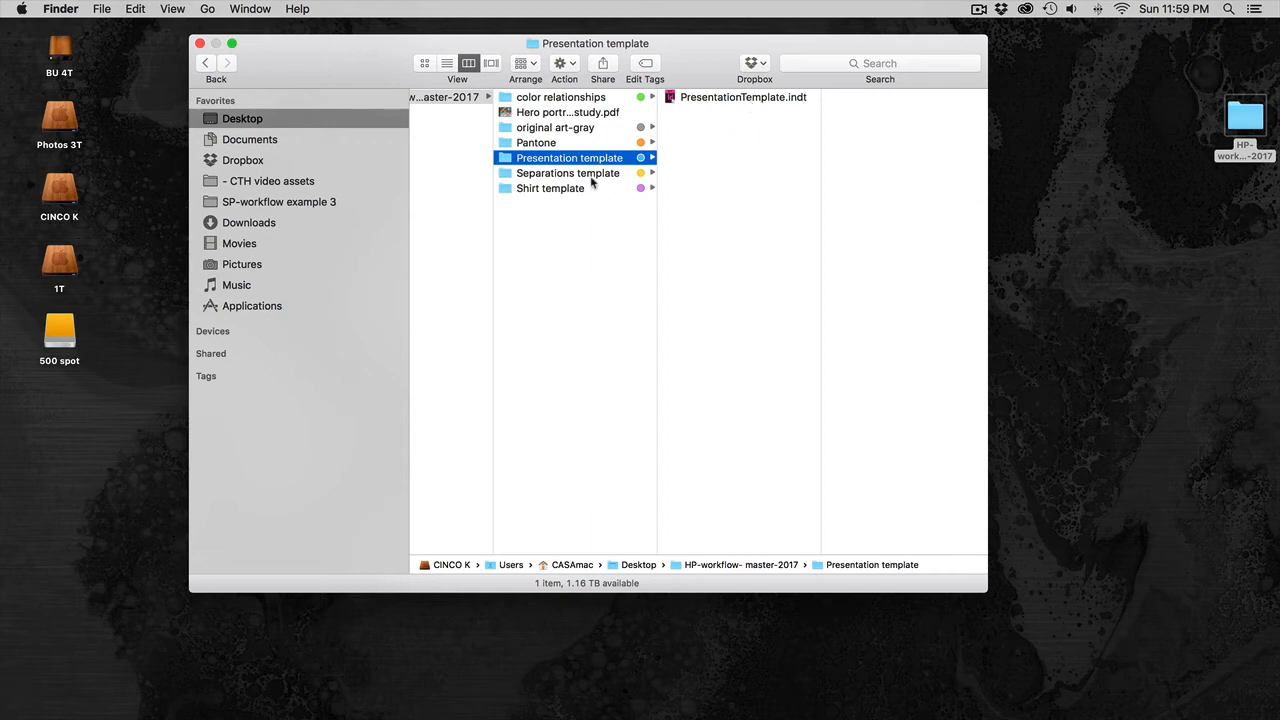
Show the Separations template folder with its silkscreen separation Photoshop file
left_click(568, 172)
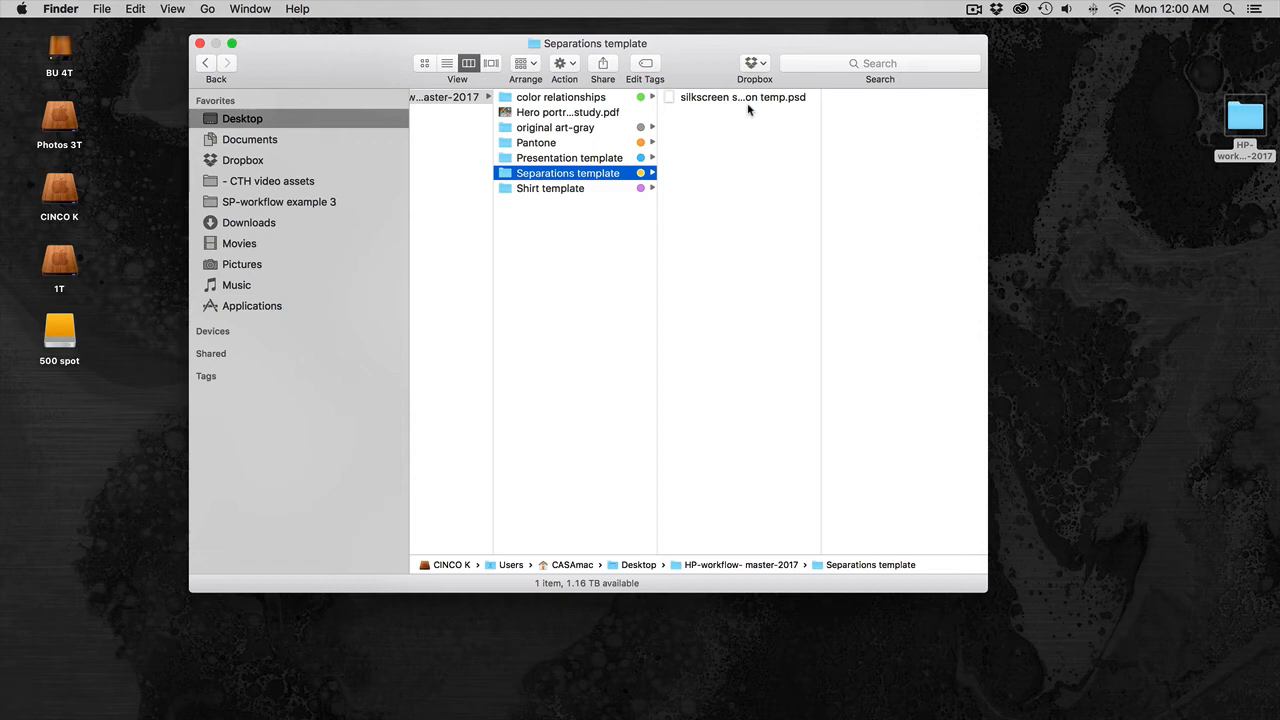
mouse_move(730, 100)
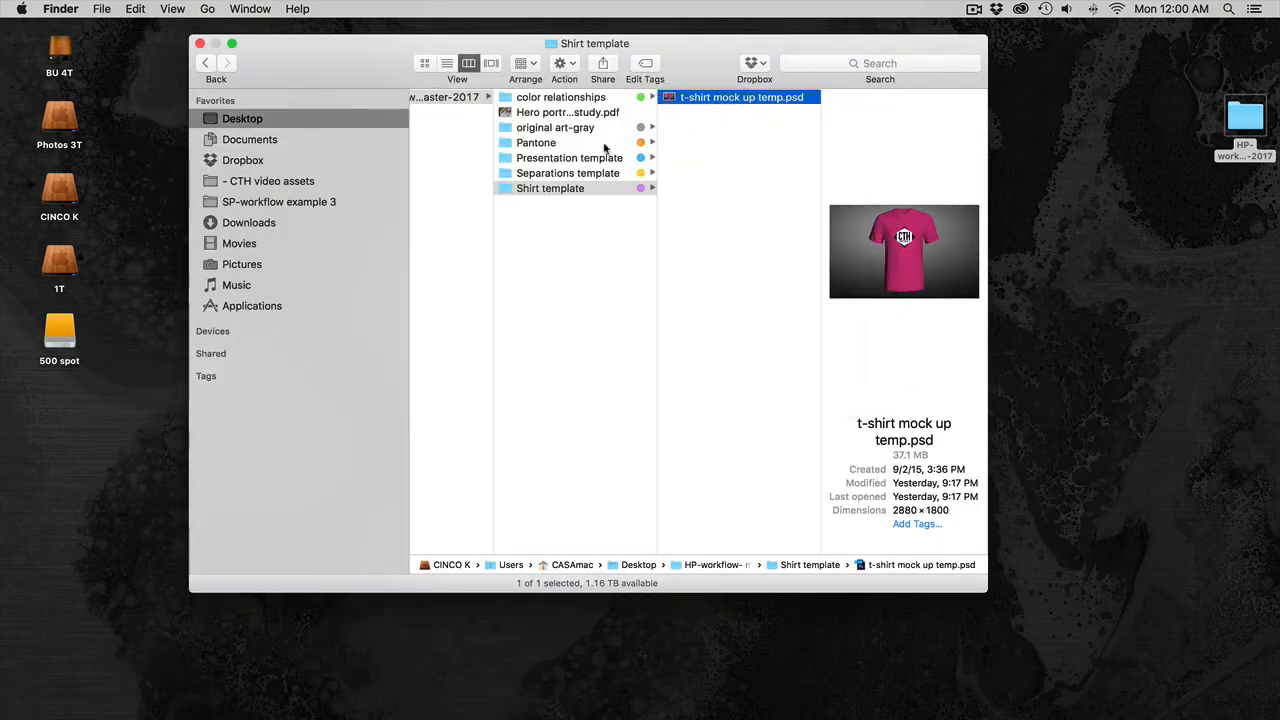
mouse_move(604, 214)
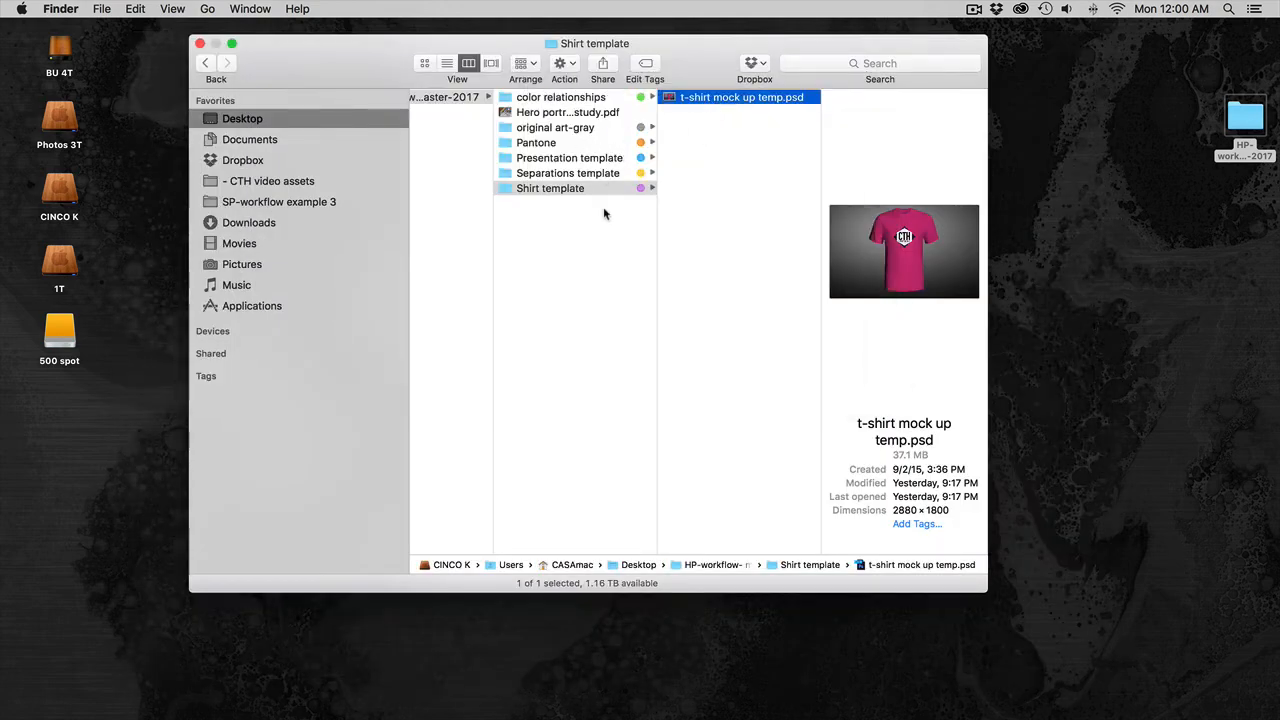